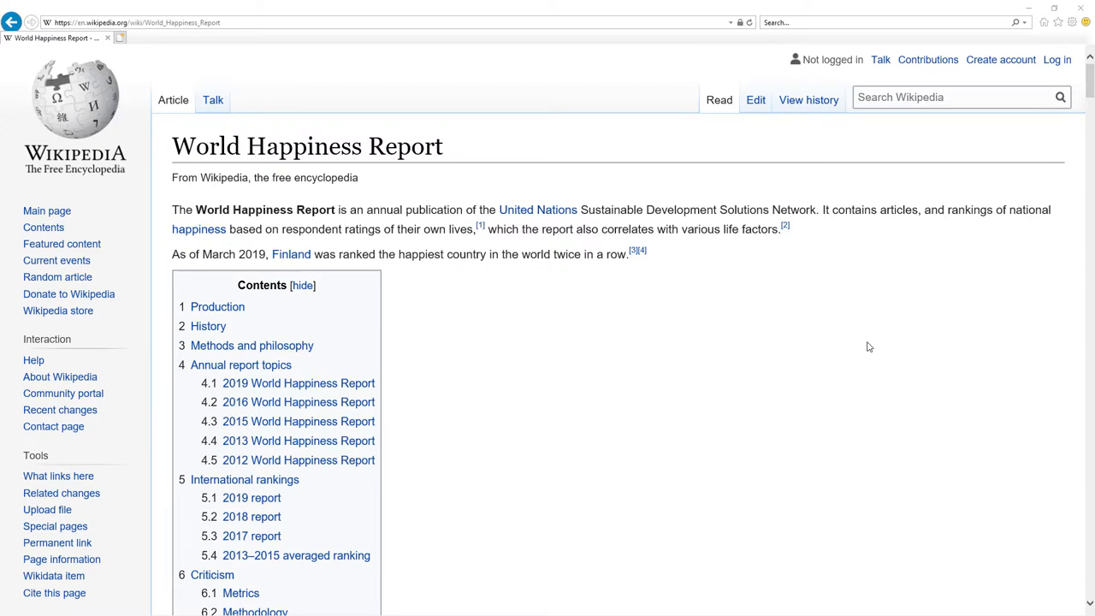
# Scroll the leadership sheet down to Algeria's row 112, rated Bad at -880
pyautogui.scroll(-3)
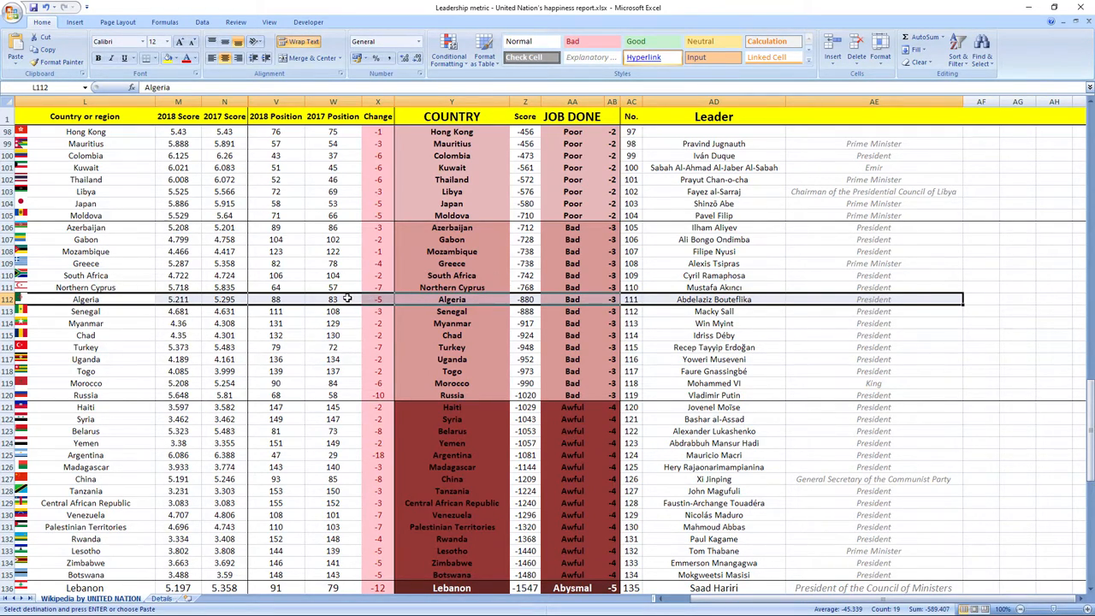
pyautogui.moveTo(346, 120)
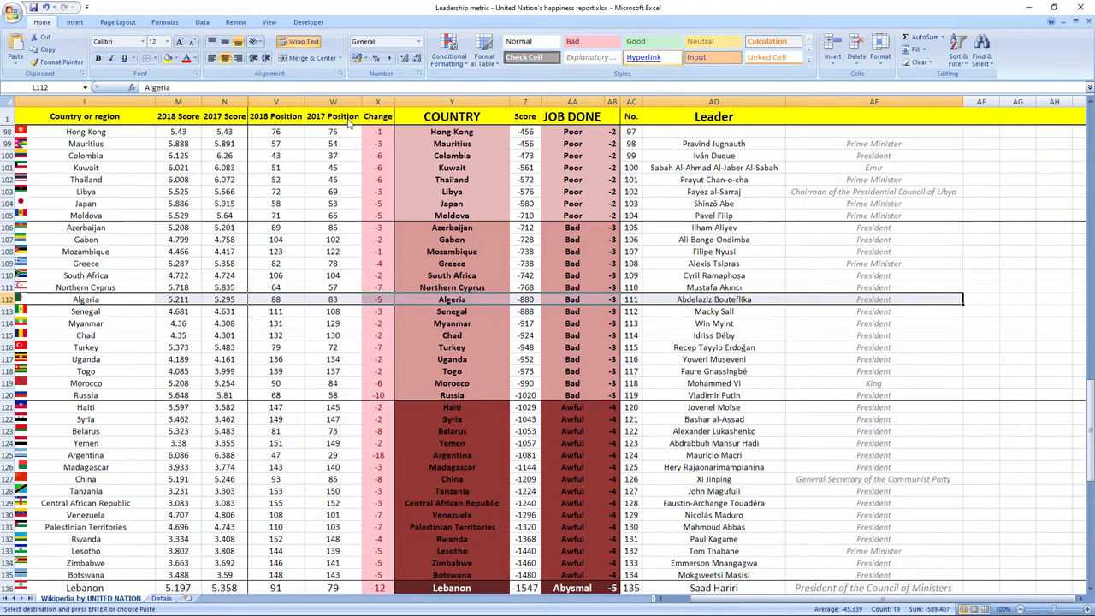
pyautogui.moveTo(354, 239)
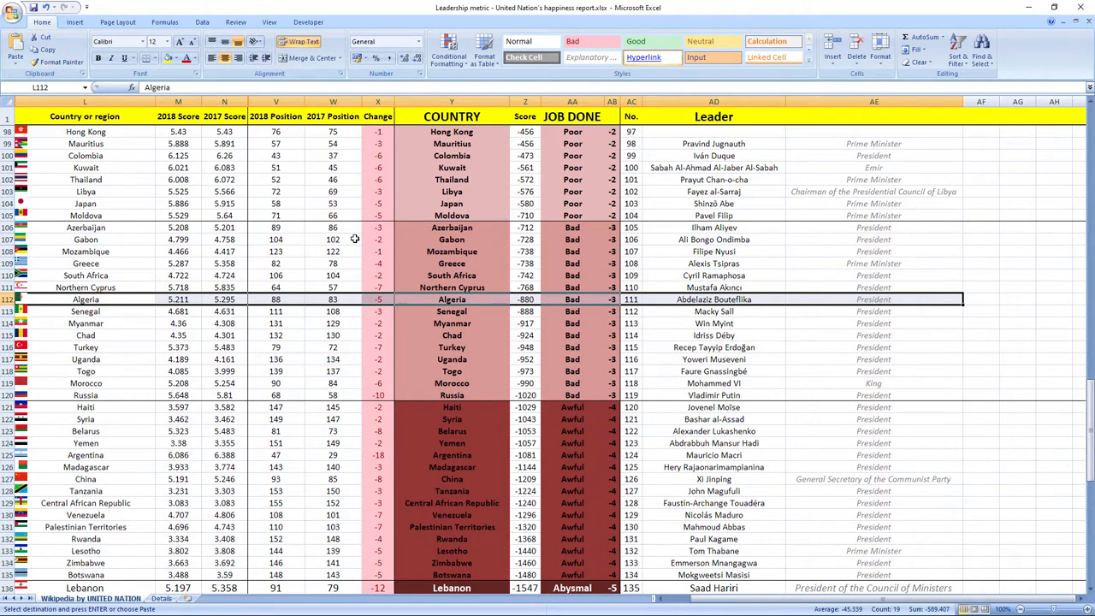
pyautogui.moveTo(375, 273)
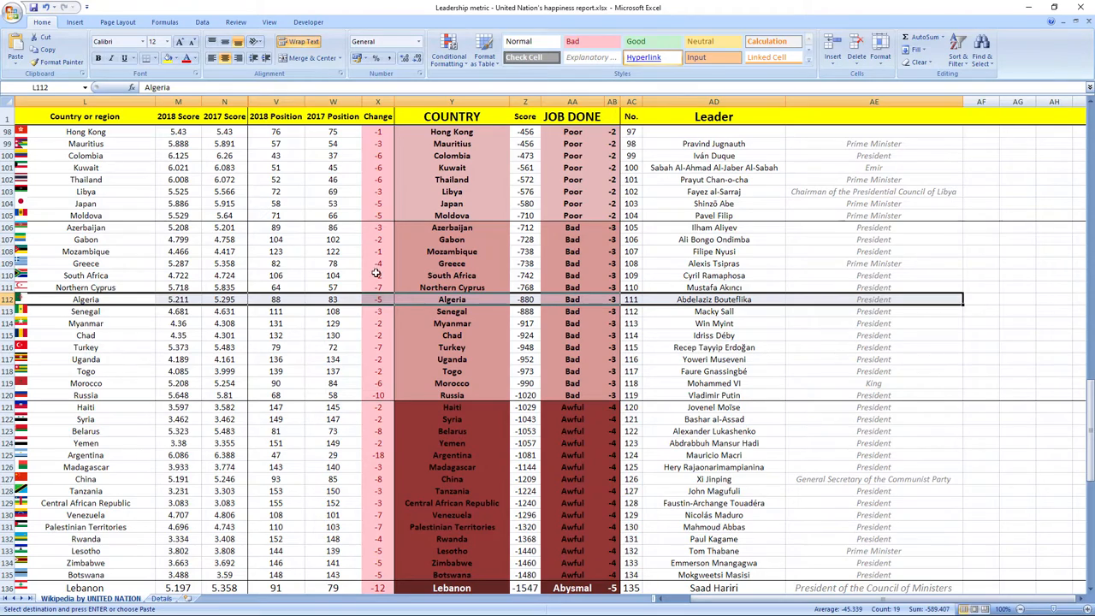
pyautogui.moveTo(286, 299)
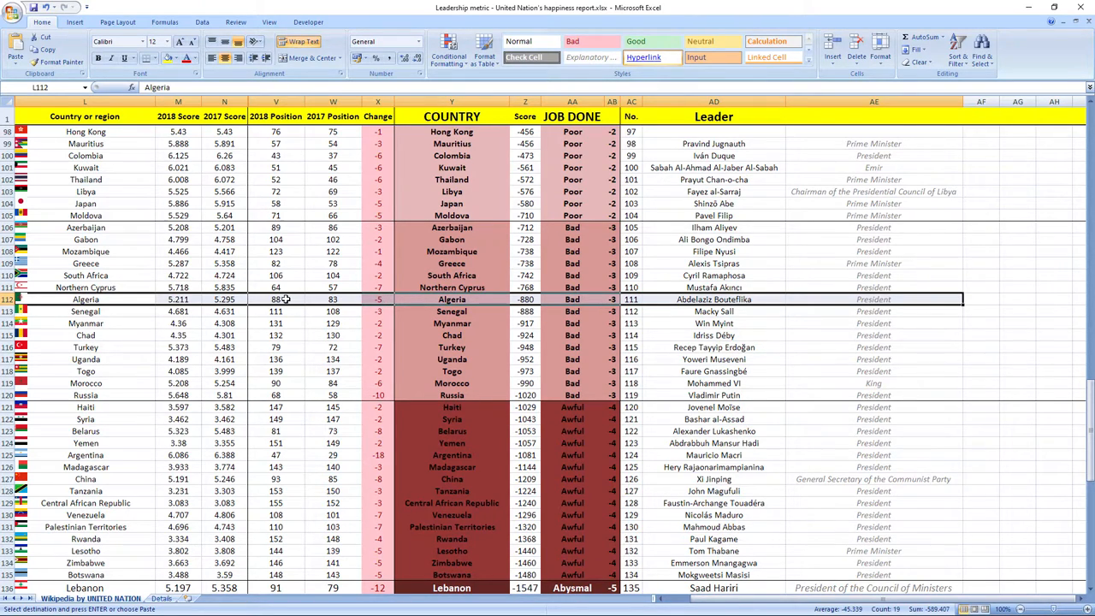
pyautogui.moveTo(286, 299)
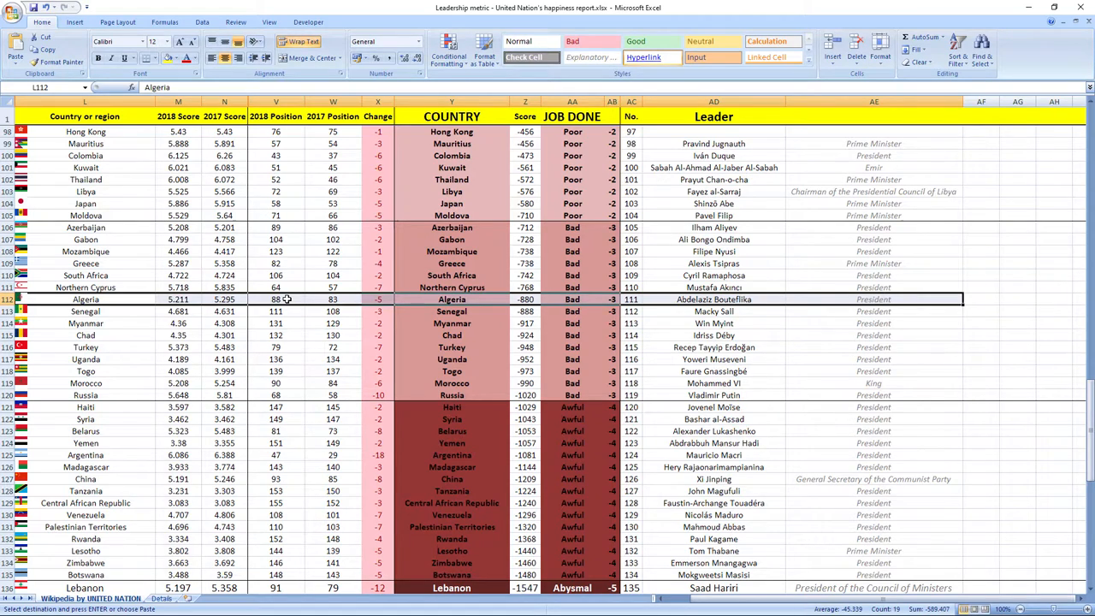
pyautogui.moveTo(291, 295)
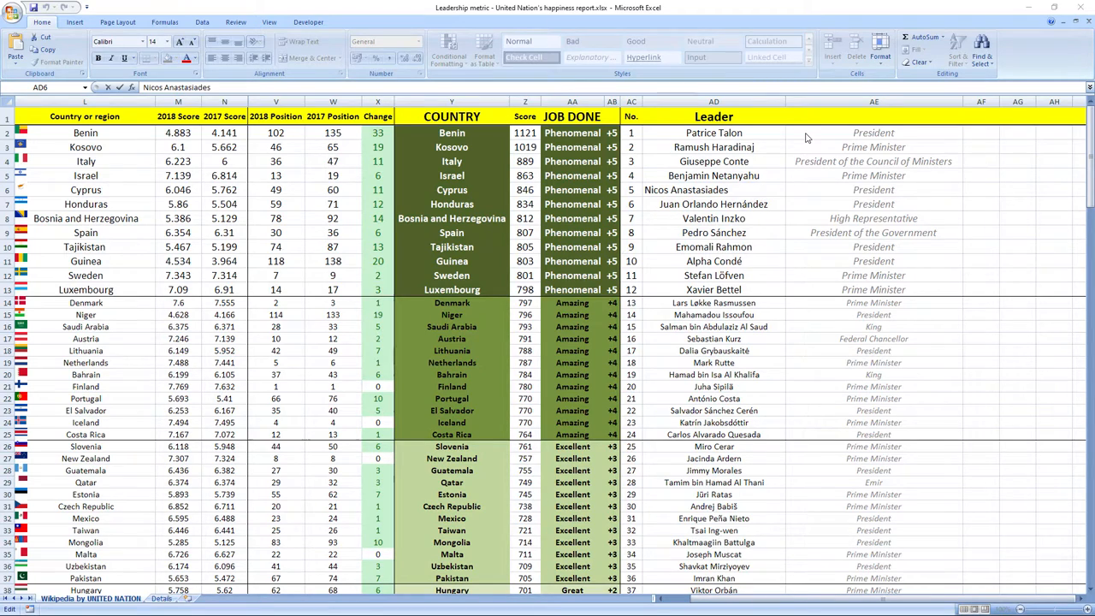
pyautogui.moveTo(472, 126)
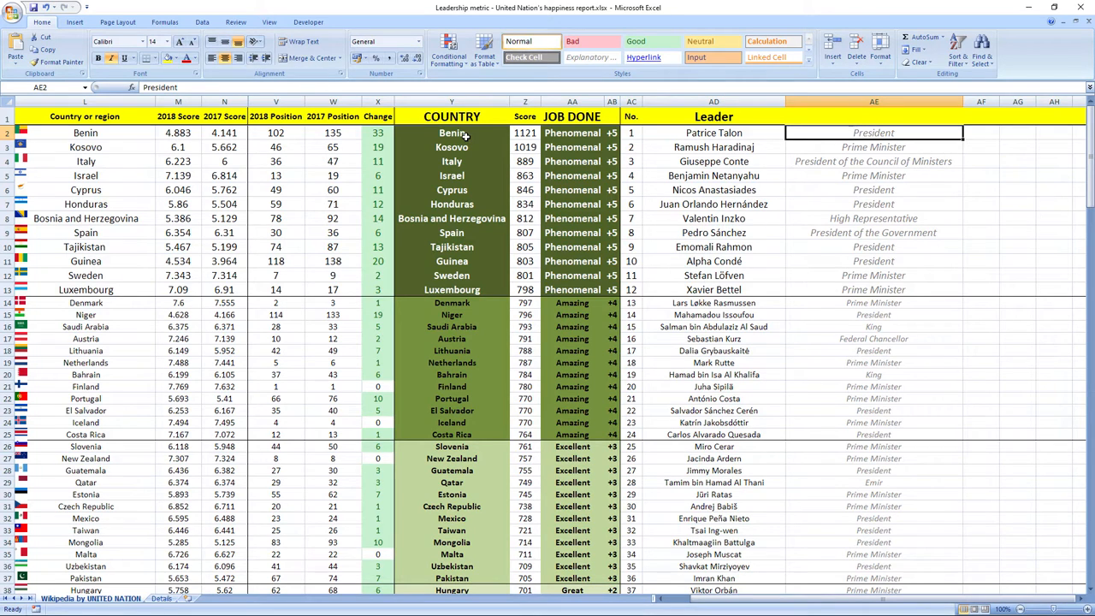
# Inspect Benin's and Kosovo's Change formulas (=W-V), then select Italy's row
pyautogui.click(377, 133)
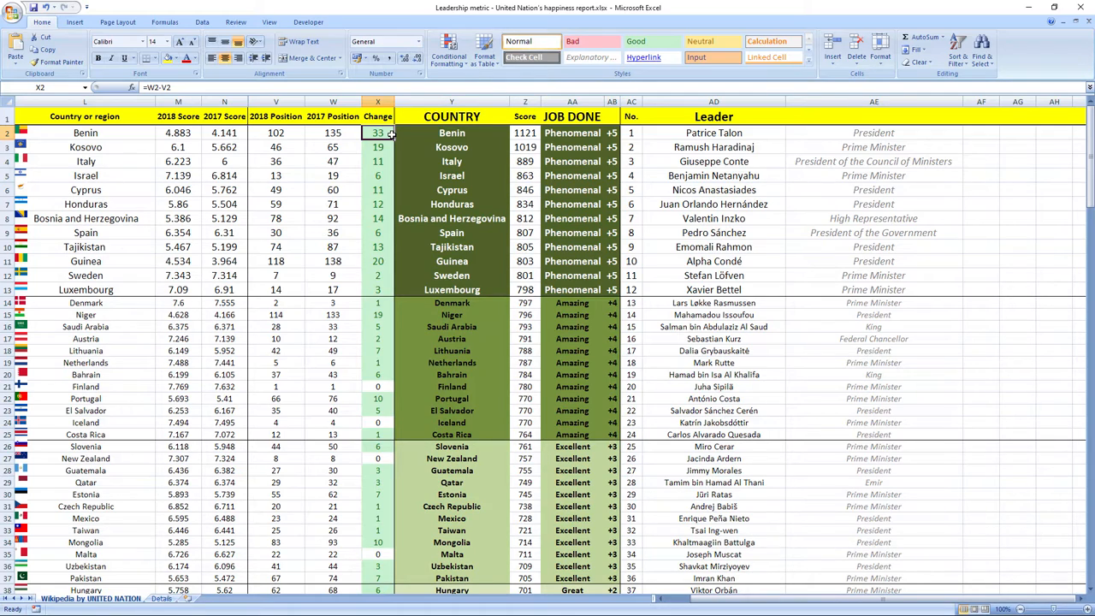
pyautogui.click(452, 146)
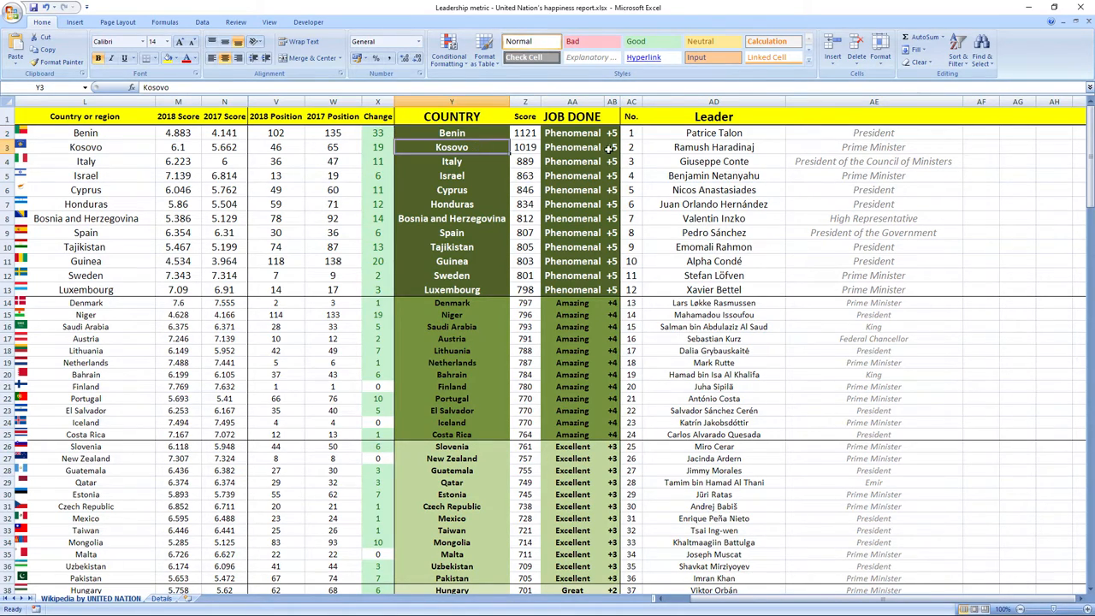
pyautogui.click(377, 146)
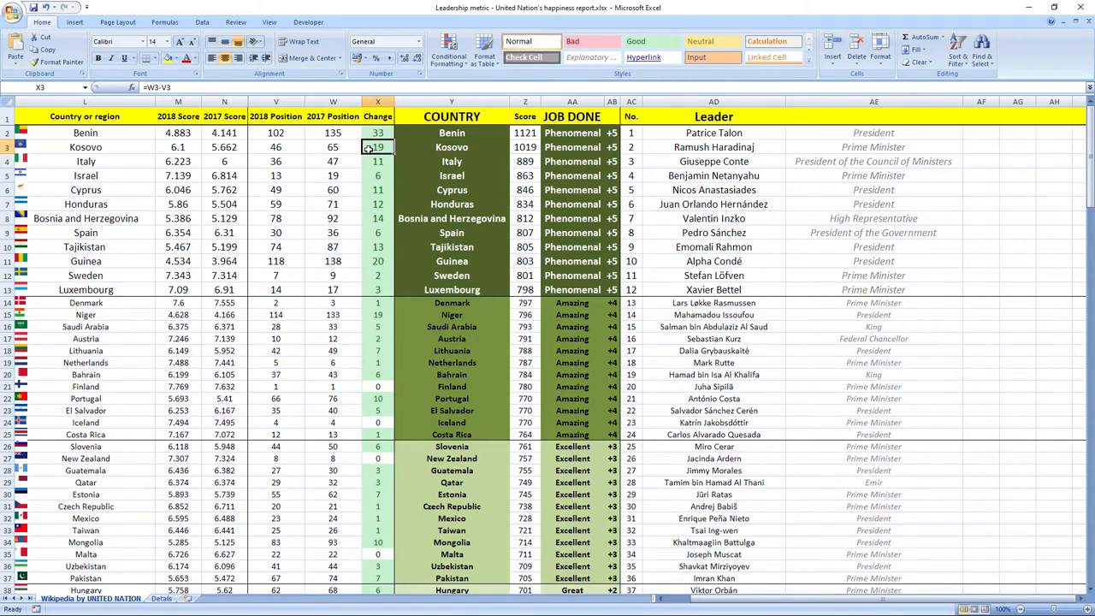
pyautogui.click(451, 161)
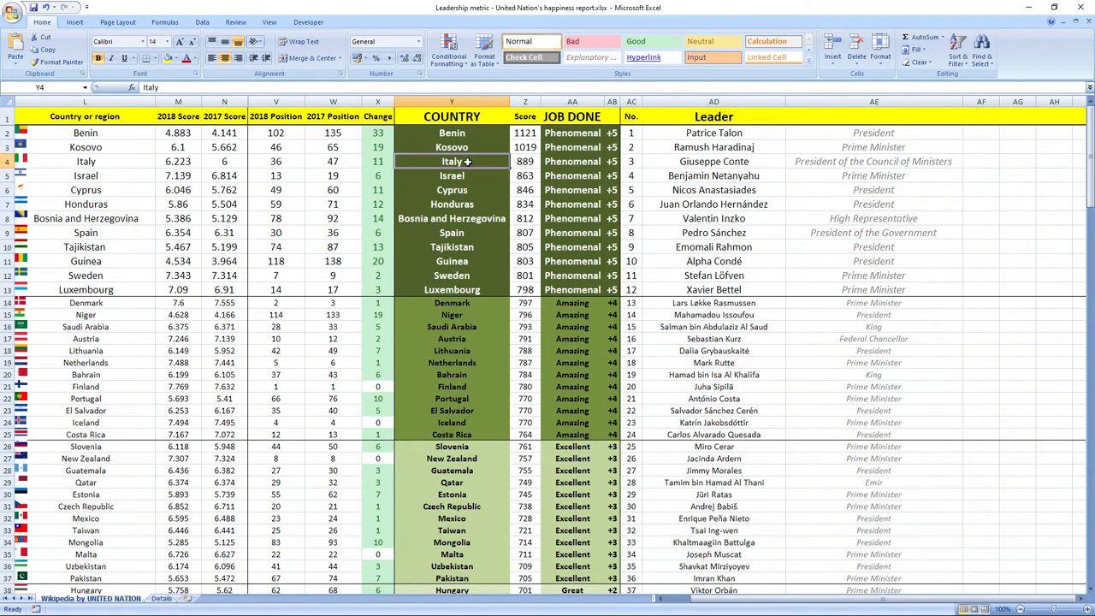
pyautogui.click(332, 161)
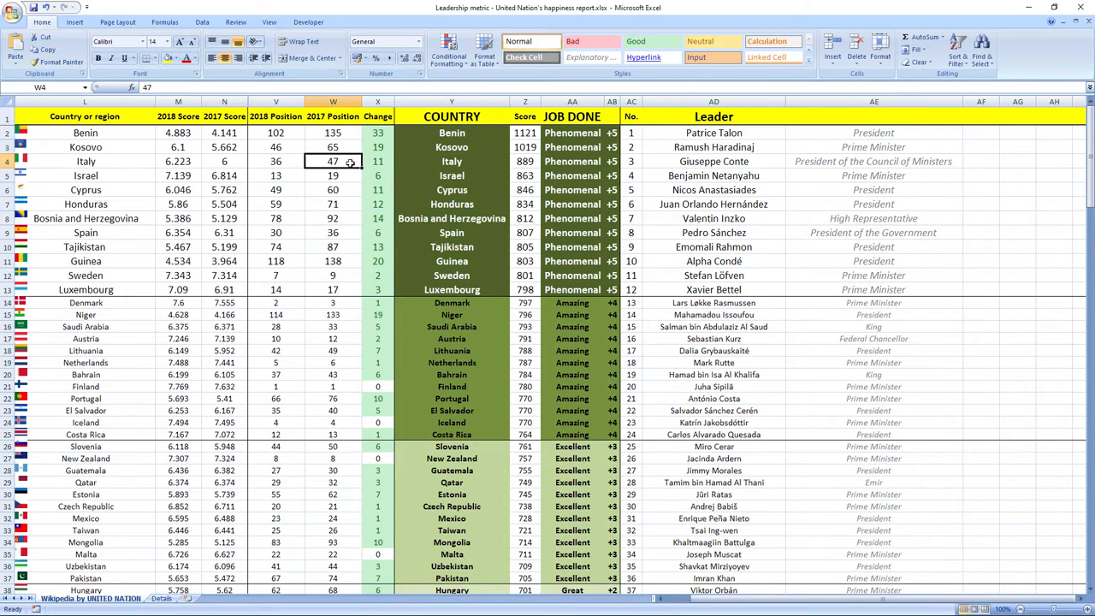
pyautogui.click(276, 161)
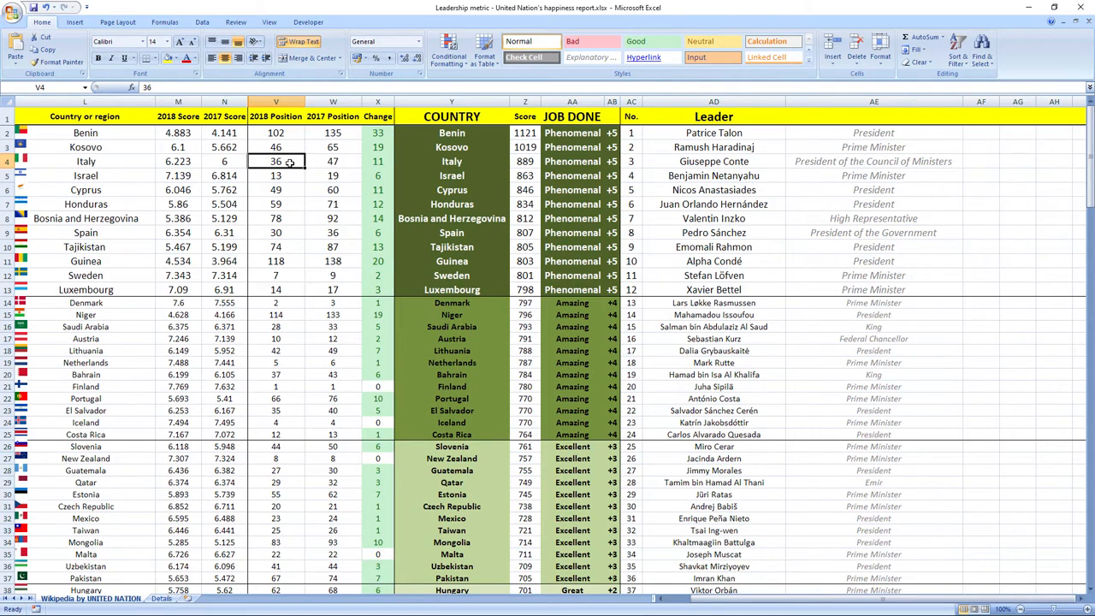
pyautogui.click(452, 175)
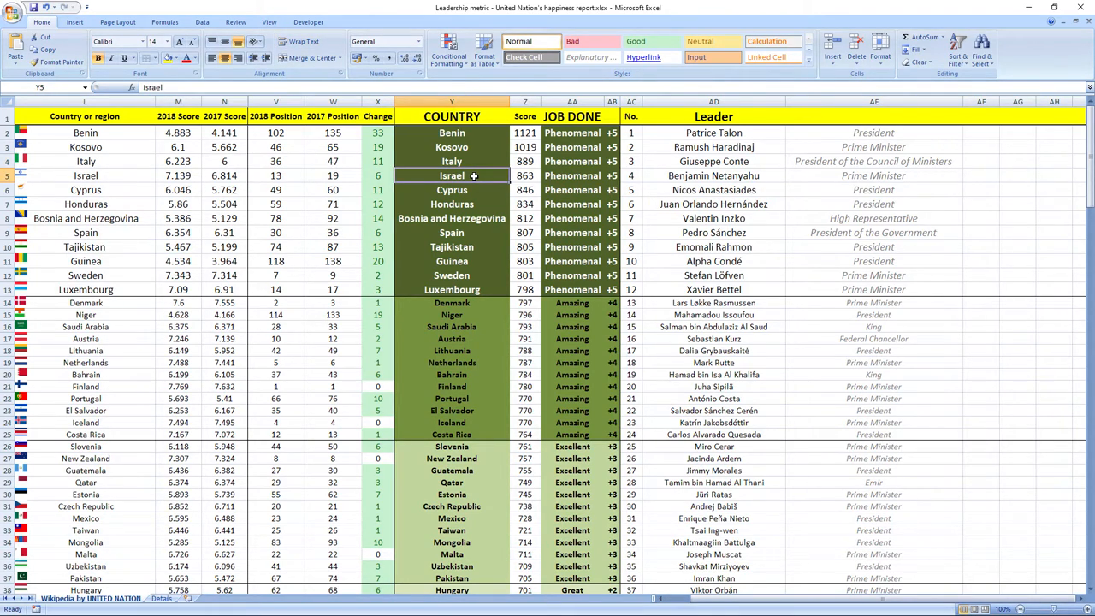
pyautogui.click(377, 175)
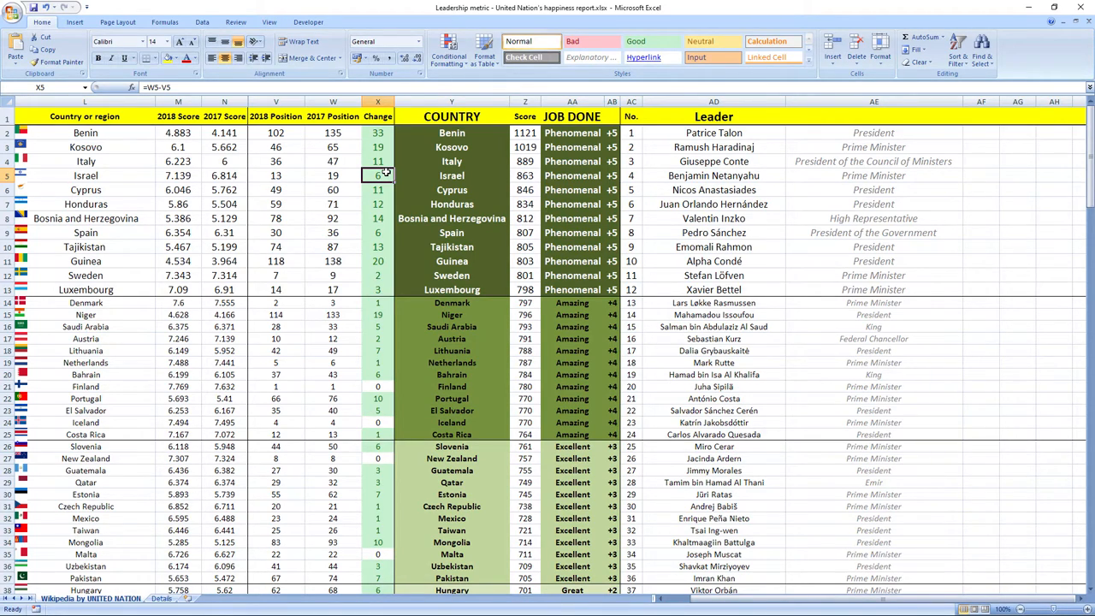
pyautogui.click(377, 189)
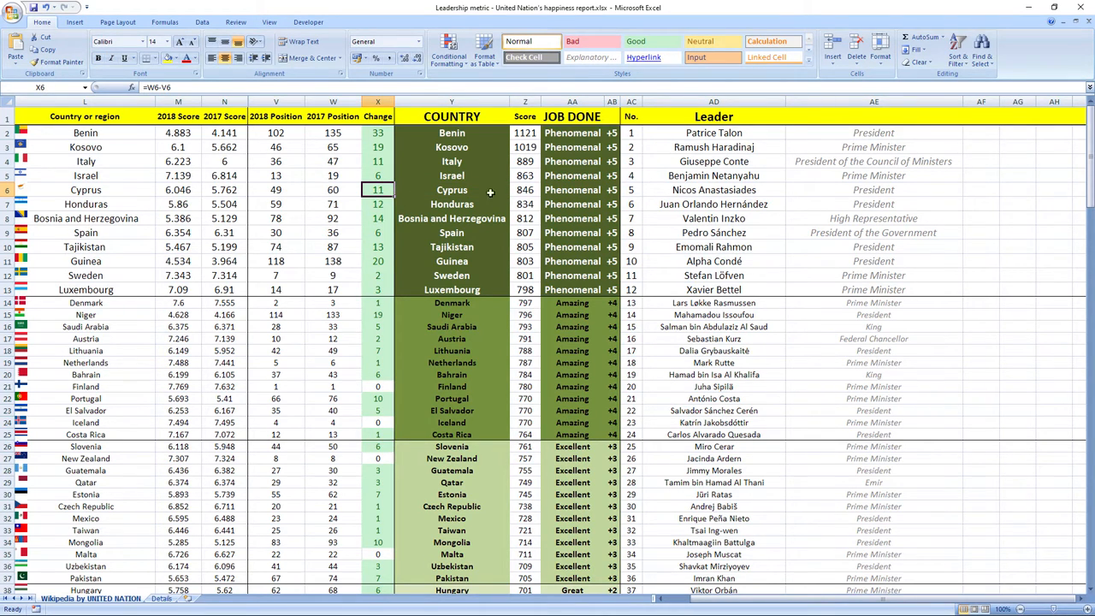
pyautogui.moveTo(521, 208)
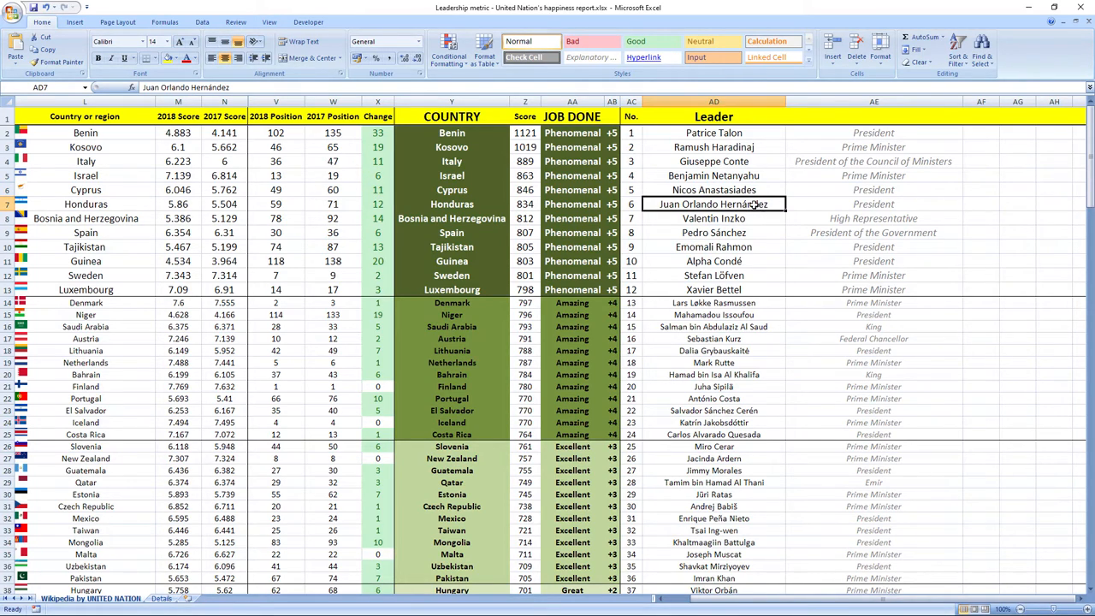
pyautogui.moveTo(431, 202)
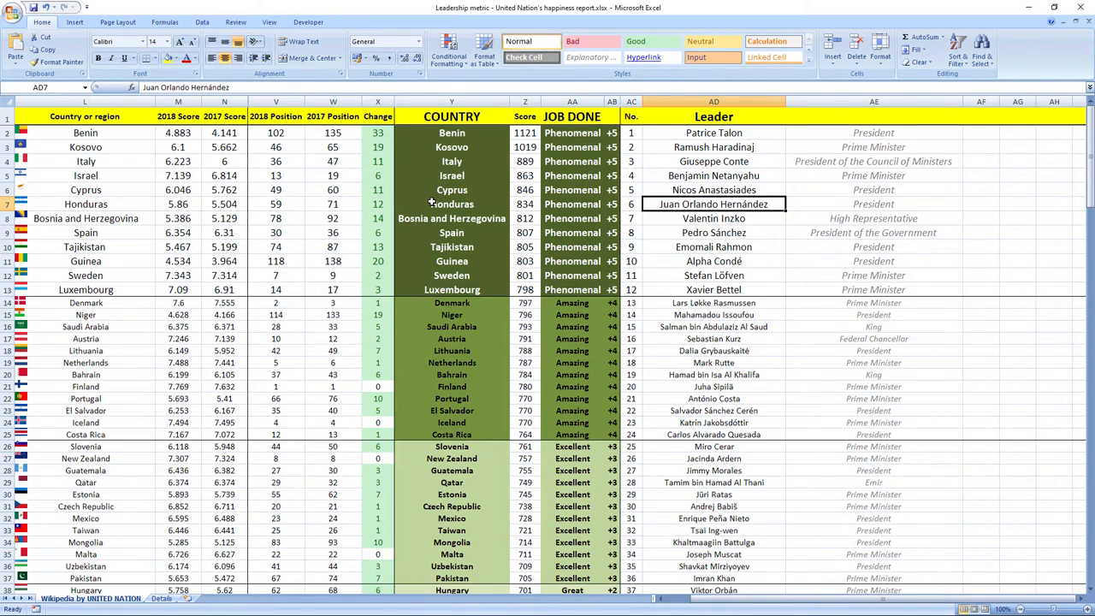
pyautogui.click(714, 218)
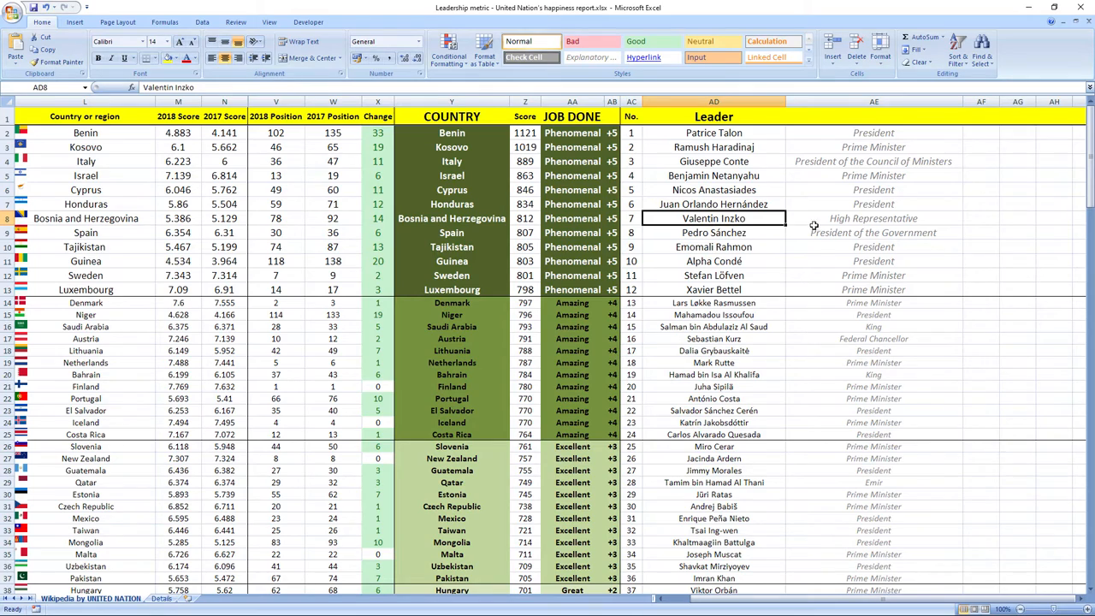
pyautogui.moveTo(421, 222)
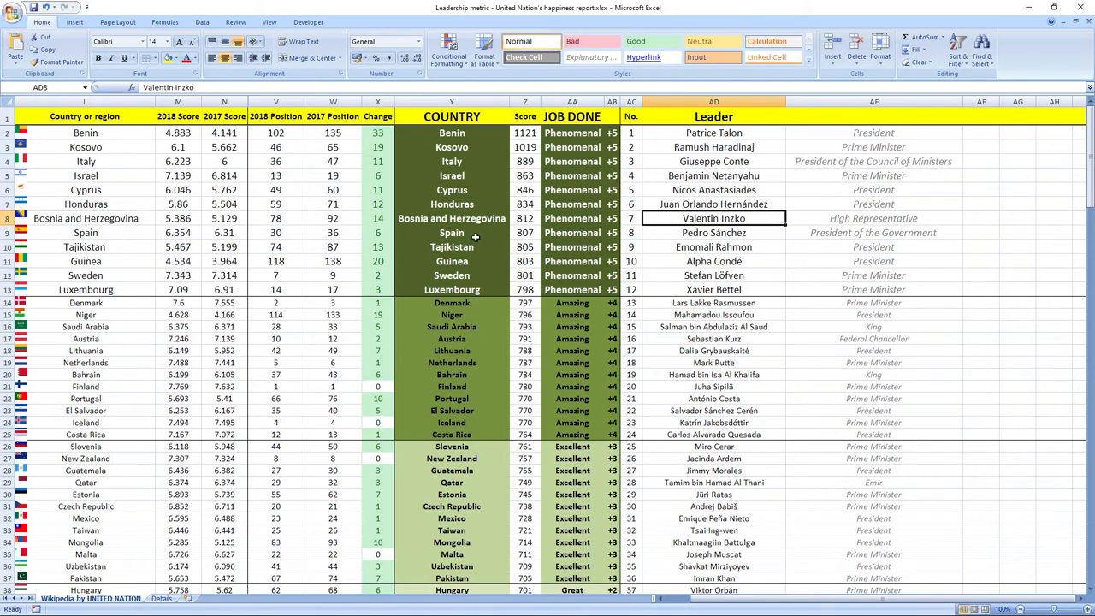
pyautogui.moveTo(733, 246)
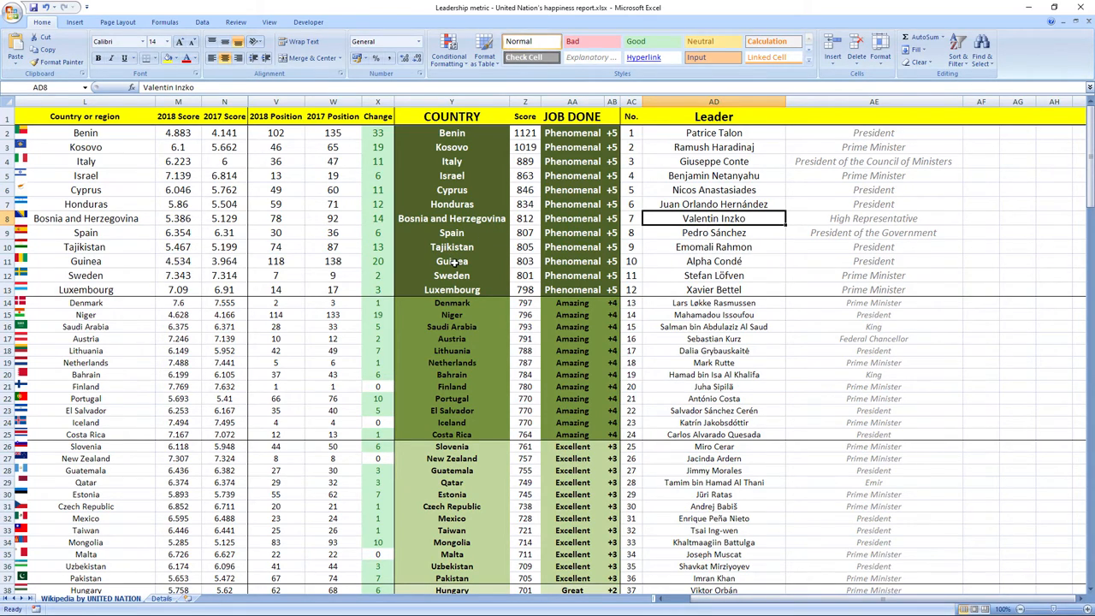
pyautogui.moveTo(719, 272)
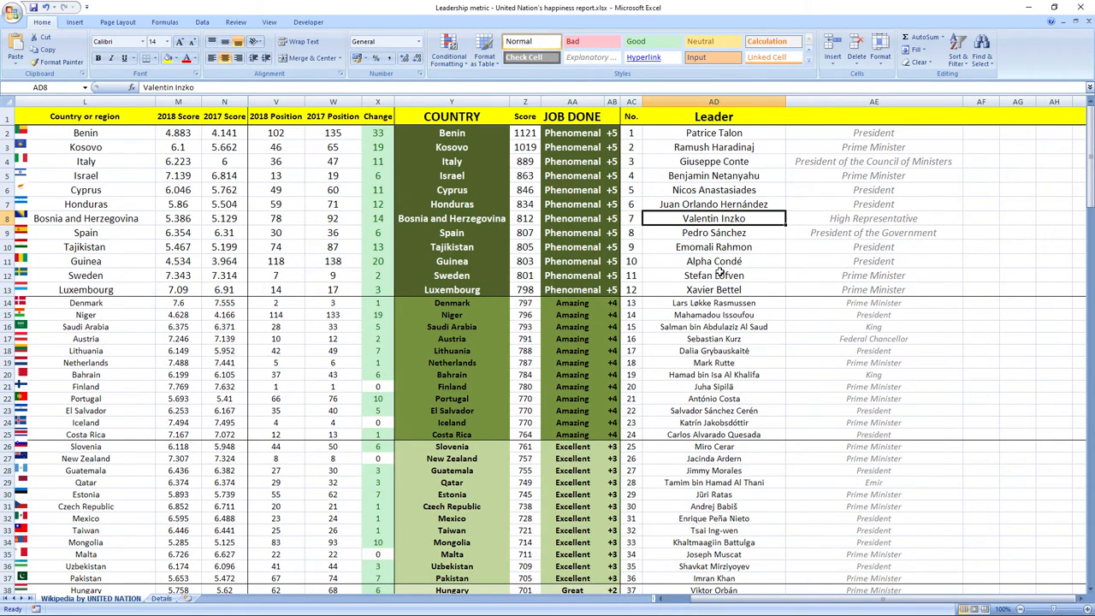
pyautogui.moveTo(470, 275)
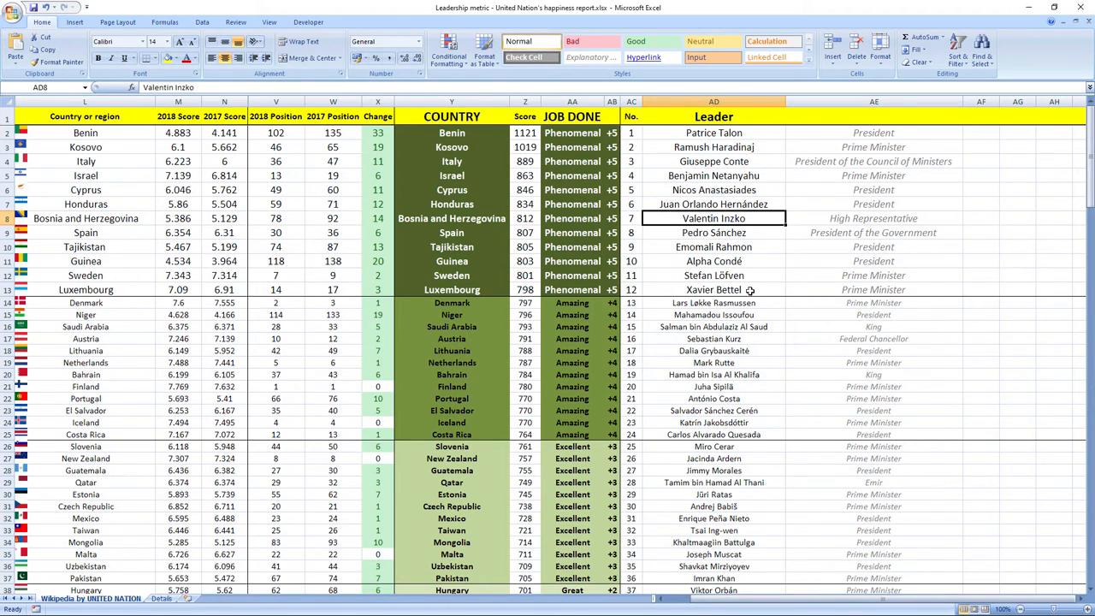
pyautogui.moveTo(474, 282)
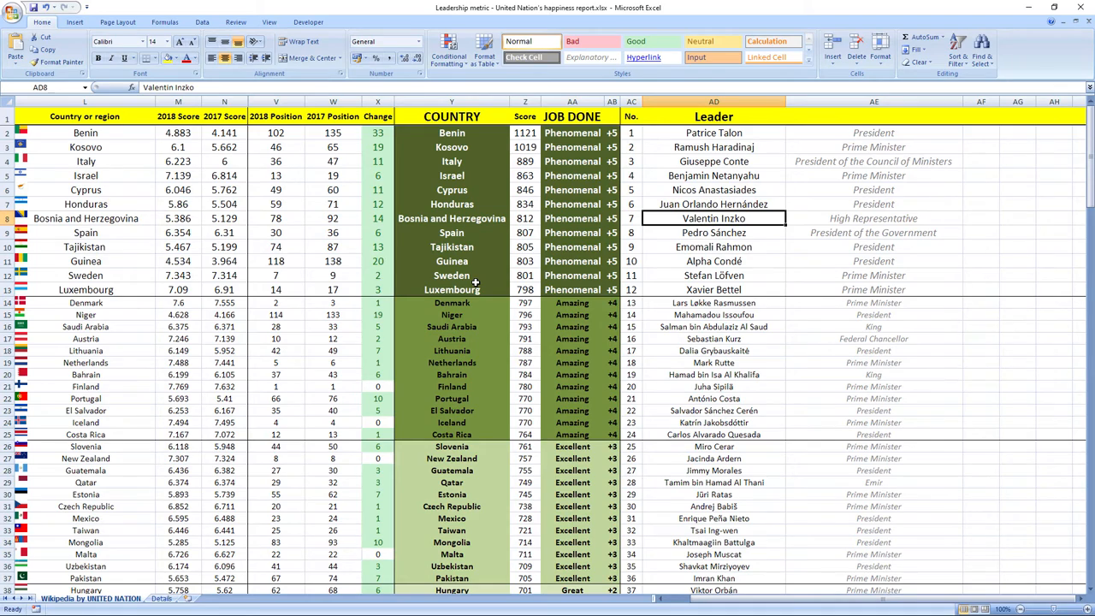